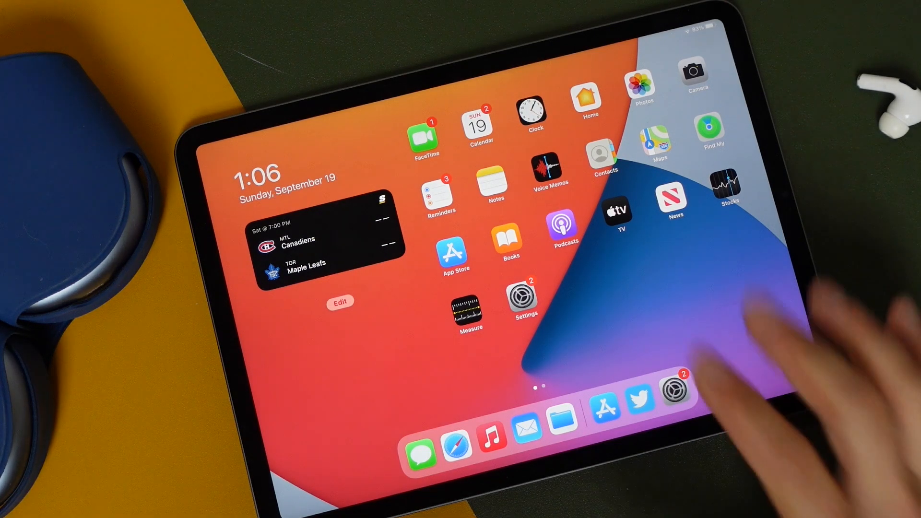
# Step: Show the iPadOS 15 upgrade details (2.9 GB) from Settings > General > Software Update
pyautogui.click(679, 389)
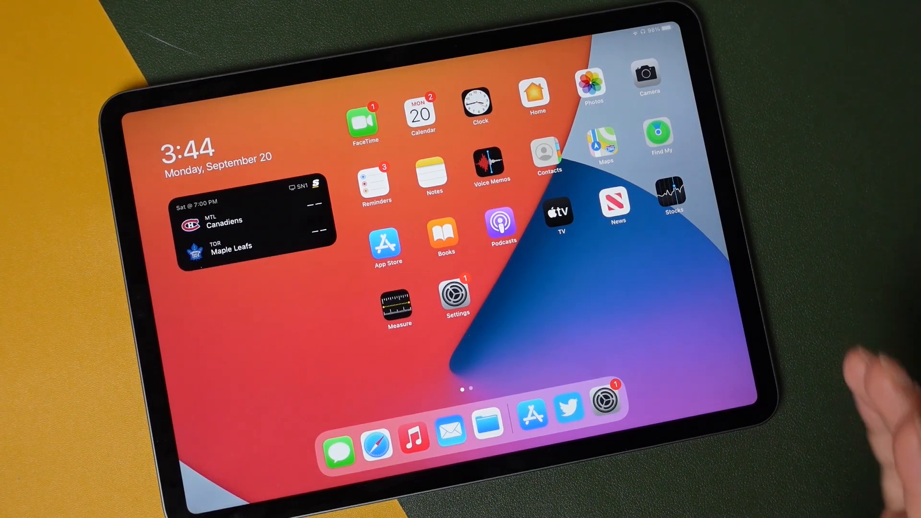
pyautogui.click(455, 295)
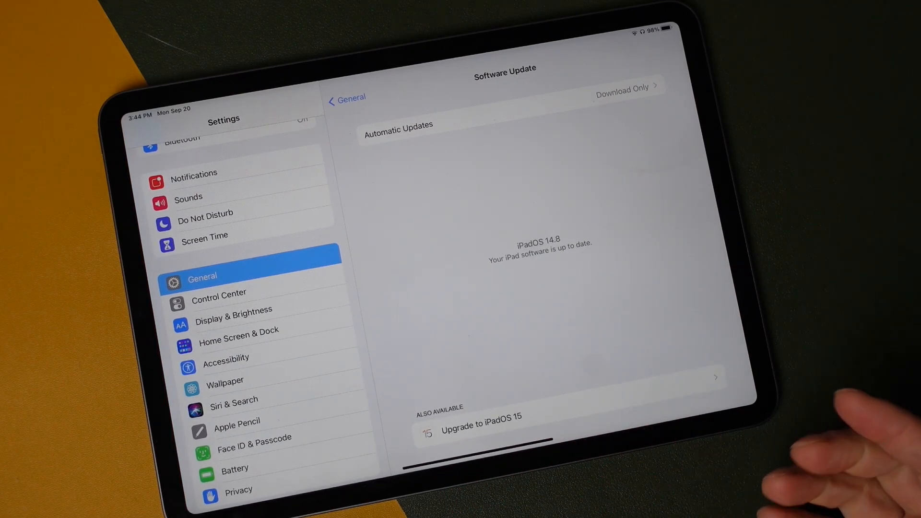
pyautogui.click(482, 421)
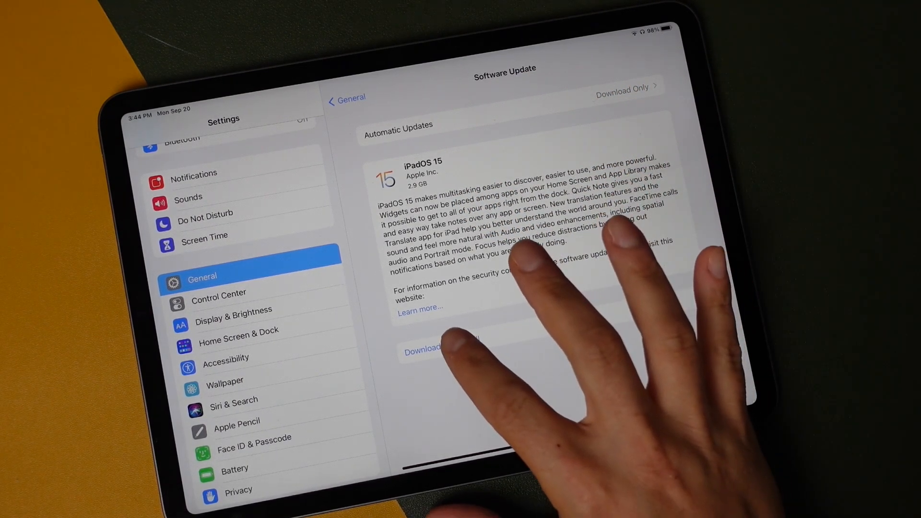
# Step: Start Download and Install for iPadOS 15 and agree to its Terms and Conditions
pyautogui.click(424, 347)
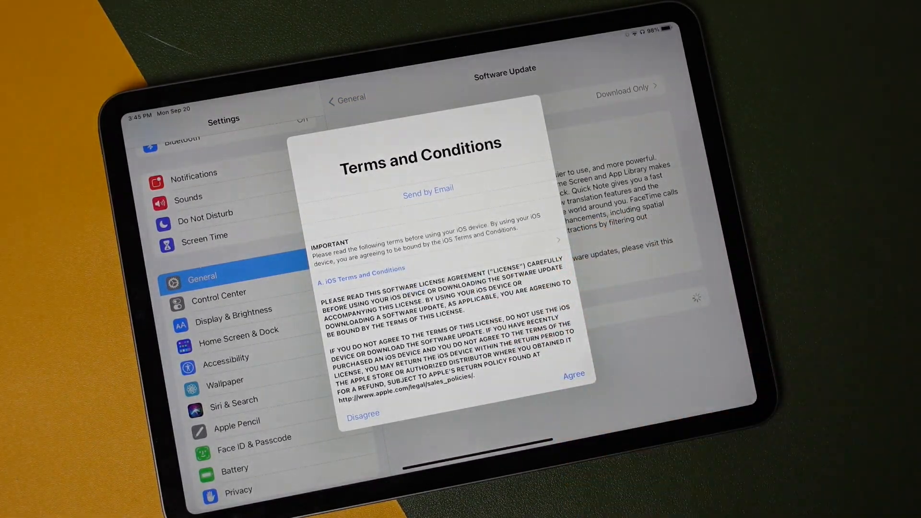
pyautogui.click(574, 375)
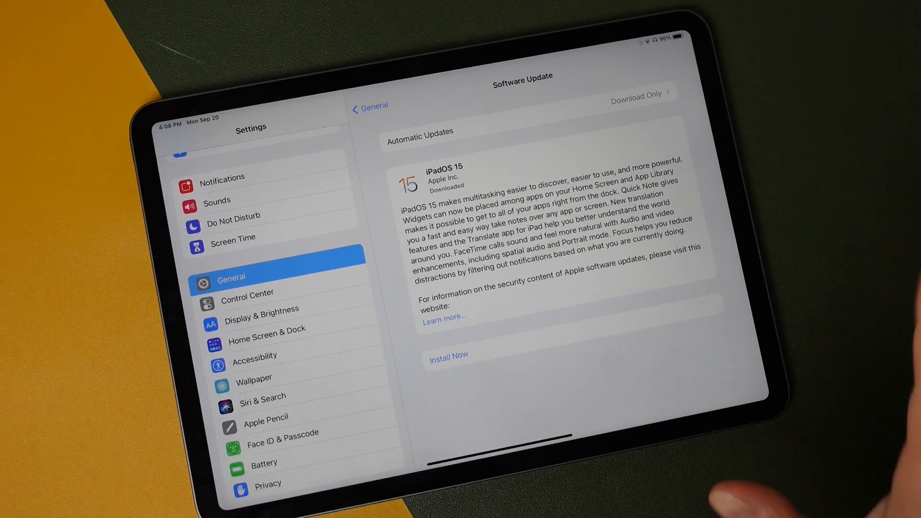
# Step: Choose Install Now so the iPad restarts into iPadOS 15.0
pyautogui.click(448, 355)
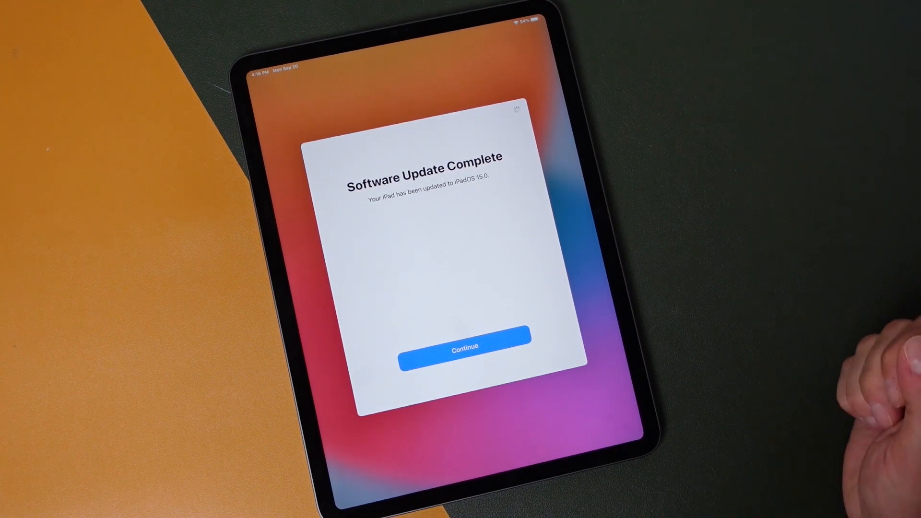
# Step: Continue past Software Update Complete, skip Apple Pay, and Get Started to reach the Home Screen
pyautogui.click(463, 345)
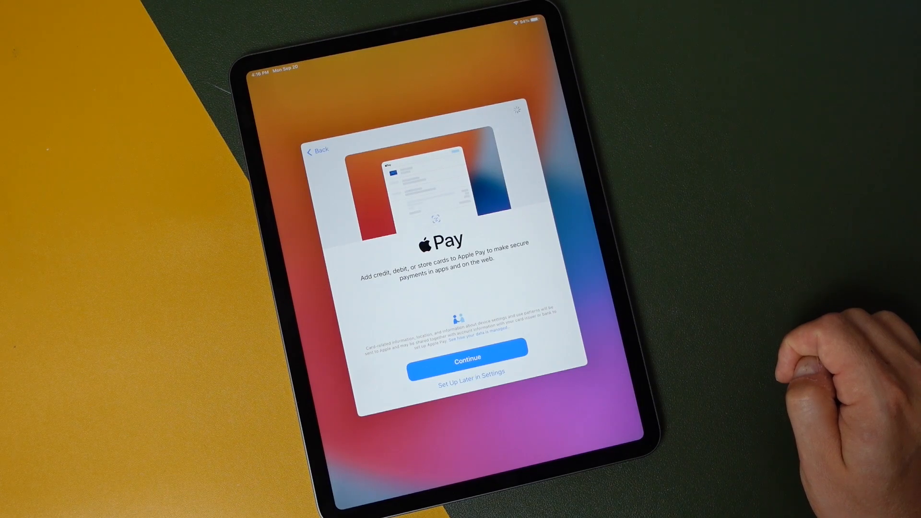
pyautogui.click(466, 358)
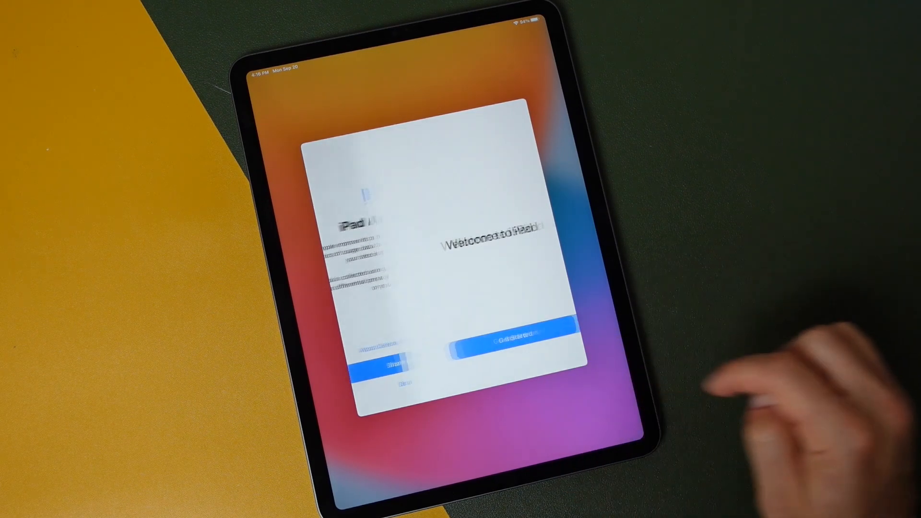
pyautogui.click(503, 328)
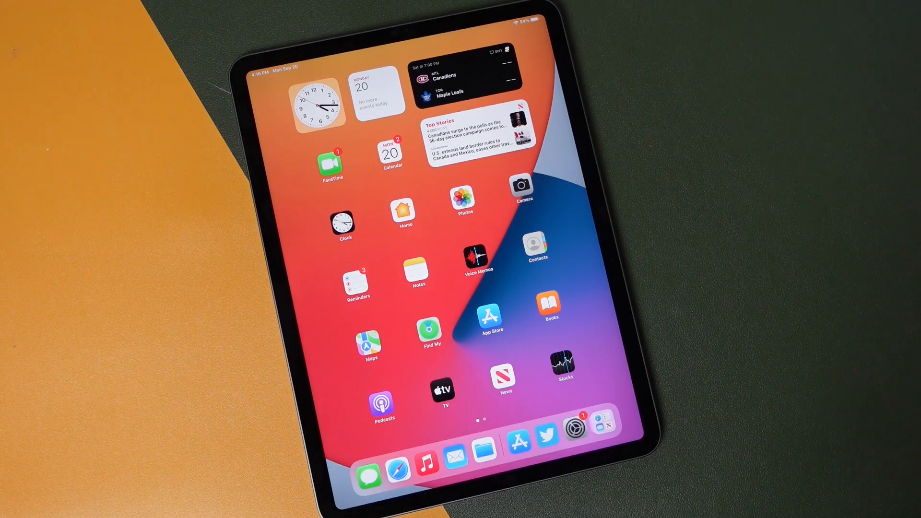
# Step: Check Software Update in Settings > General to confirm iPadOS 15.0 is up to date
pyautogui.click(575, 427)
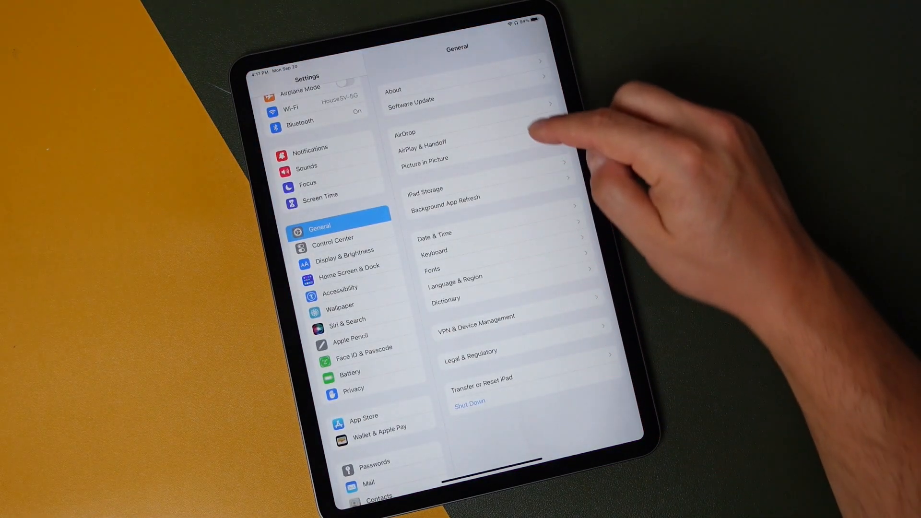
pyautogui.click(409, 99)
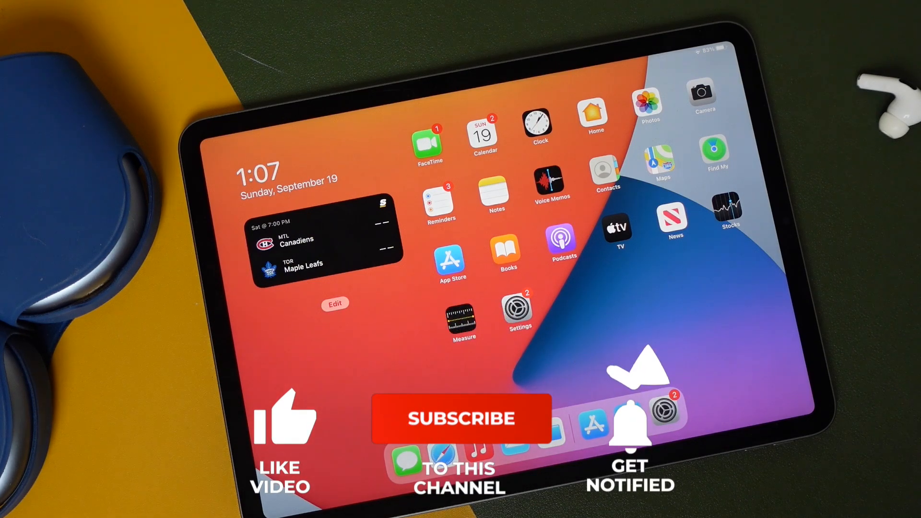
pyautogui.click(288, 423)
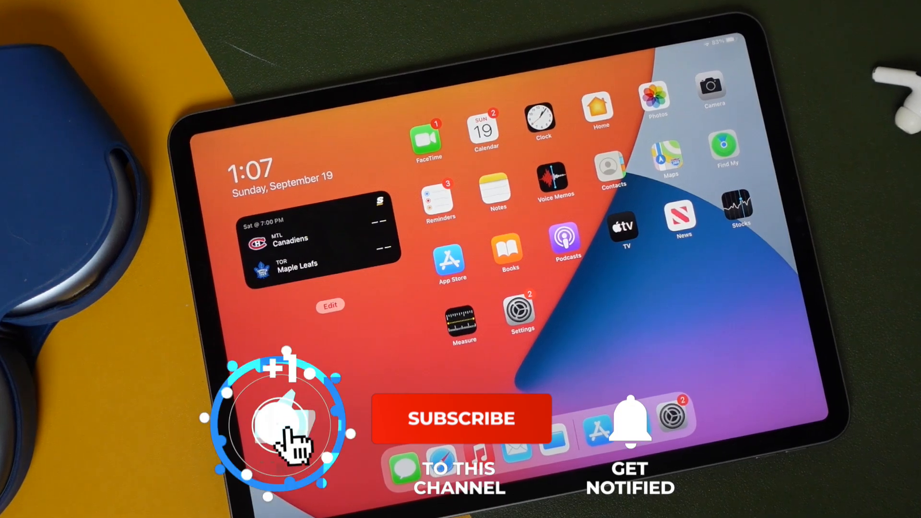